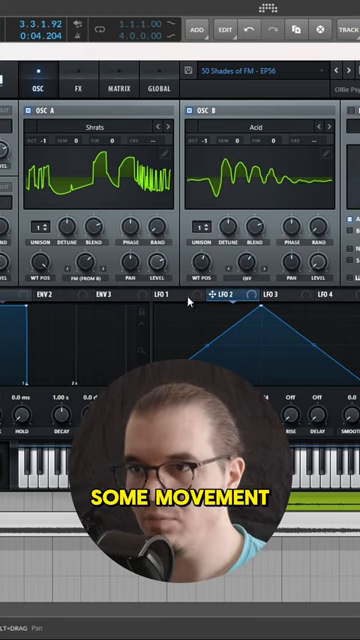
# Display LFO 1's waveform editor so its stepped shape can be drawn
pyautogui.click(172, 296)
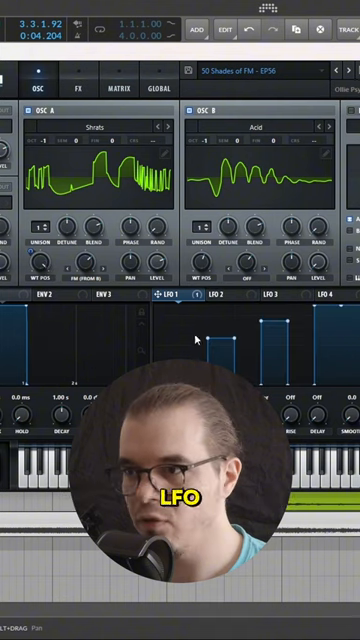